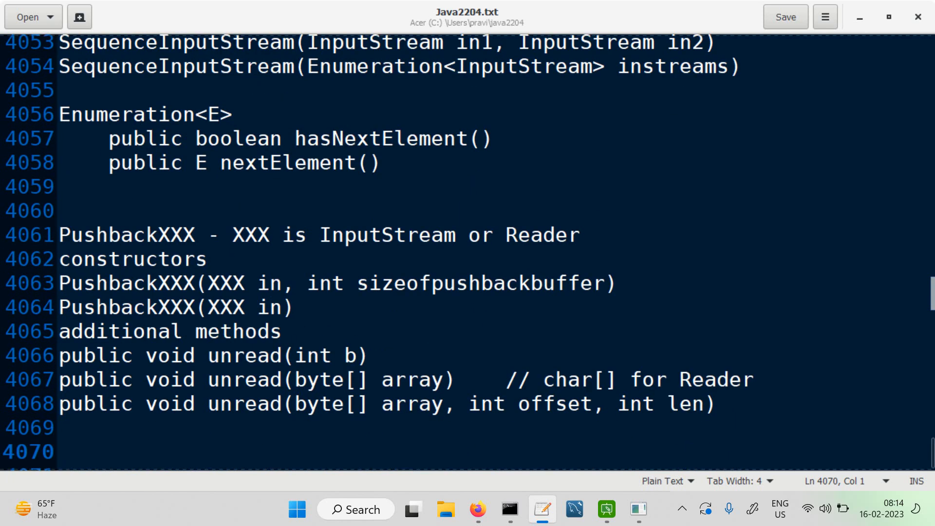
Add a 'StringReader' heading on line 4070 below the Pushback notes and start a new line
{"action": "type", "text": "StringR"}
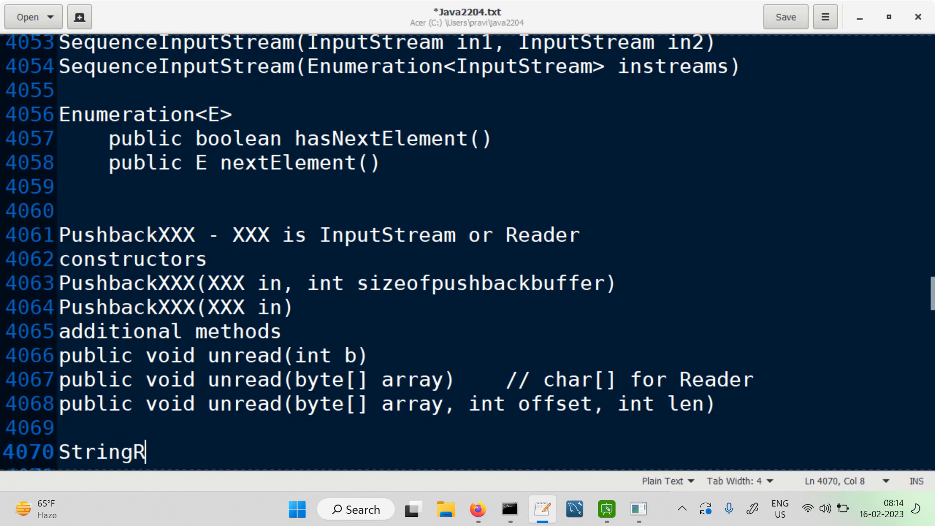
{"action": "type", "text": "eader"}
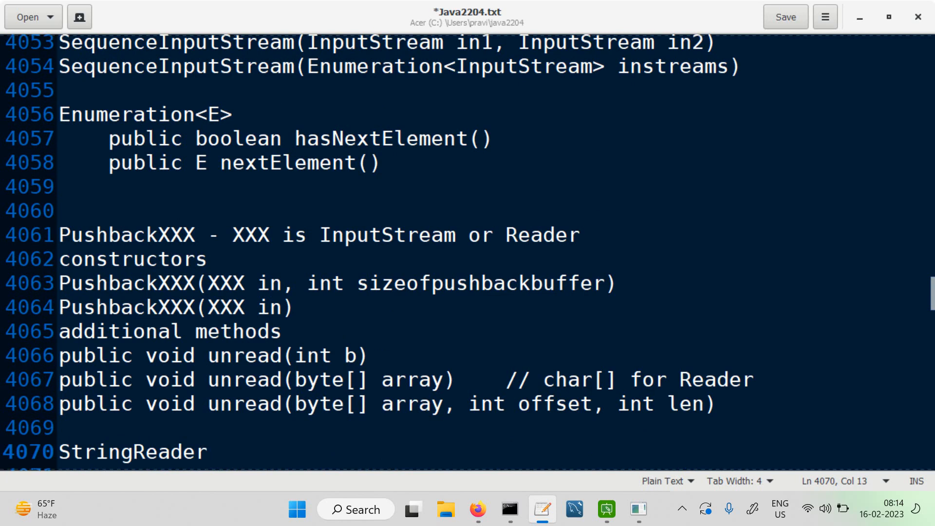
{"action": "left_click", "coordinate": [209, 451]}
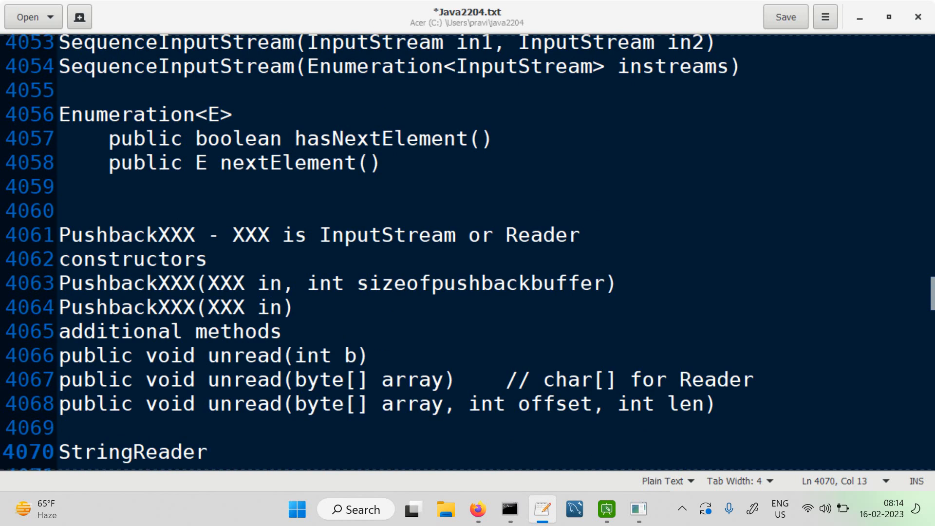
{"action": "left_click", "coordinate": [206, 452]}
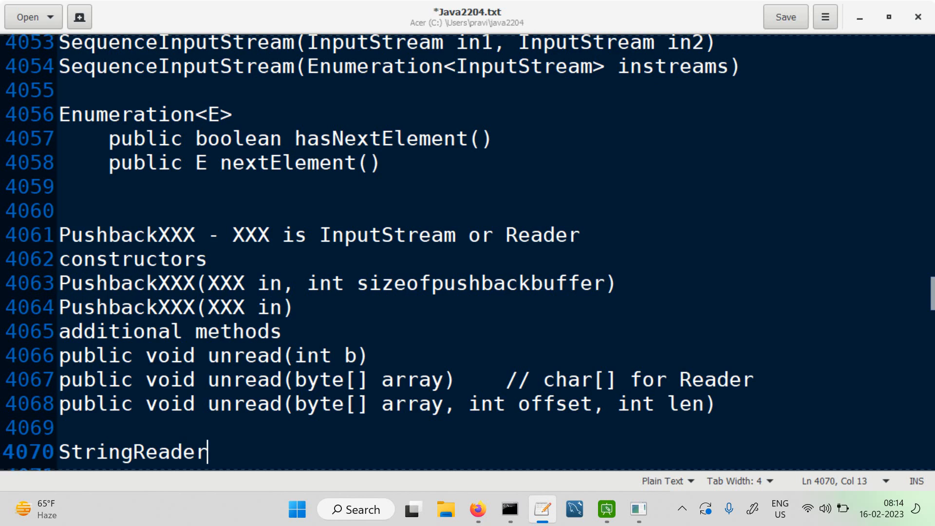
{"action": "key", "text": "Return"}
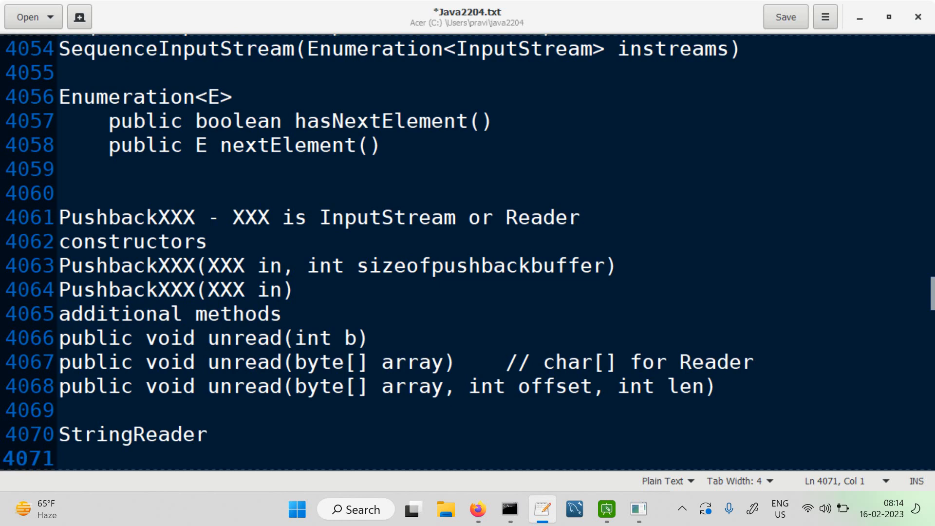
Add a 'constructor' label followed by 'StringReader(String s)' under the heading
{"action": "left_click", "coordinate": [56, 458]}
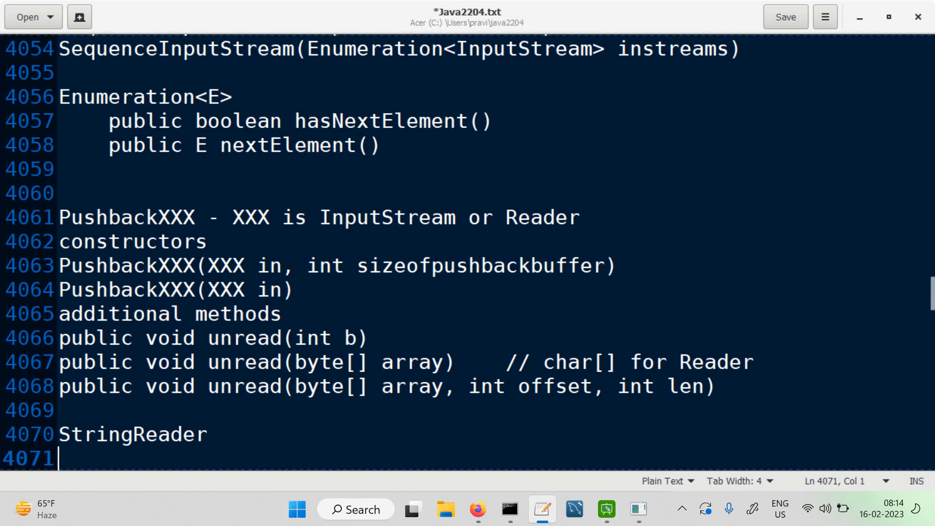
{"action": "type", "text": "constr"}
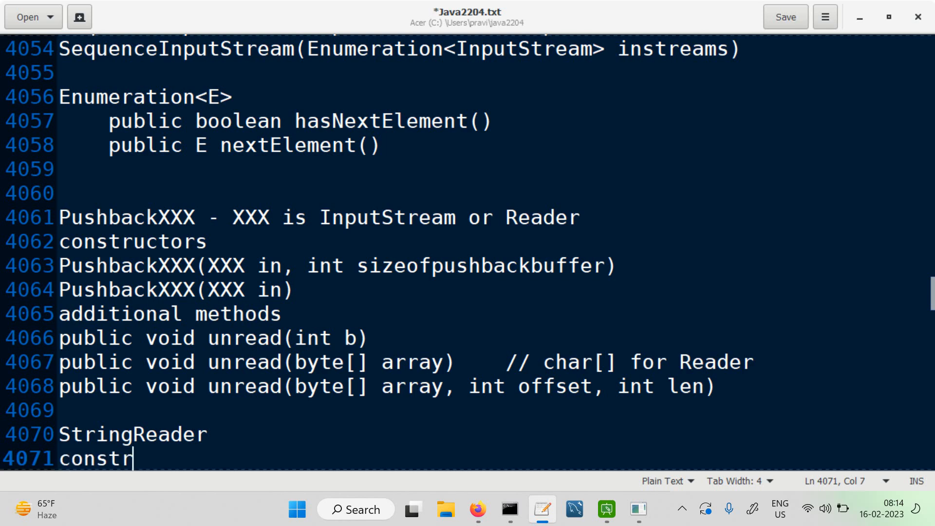
{"action": "type", "text": "uctor"}
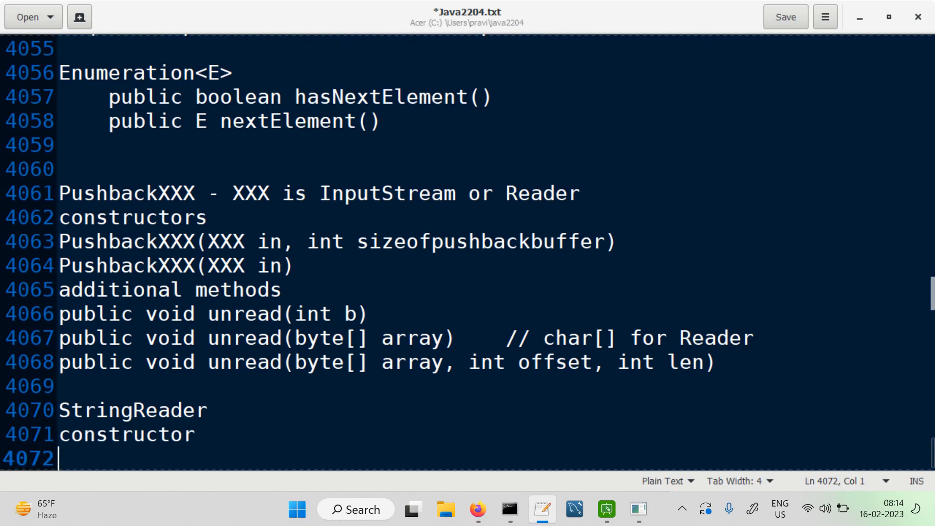
{"action": "type", "text": "Str"}
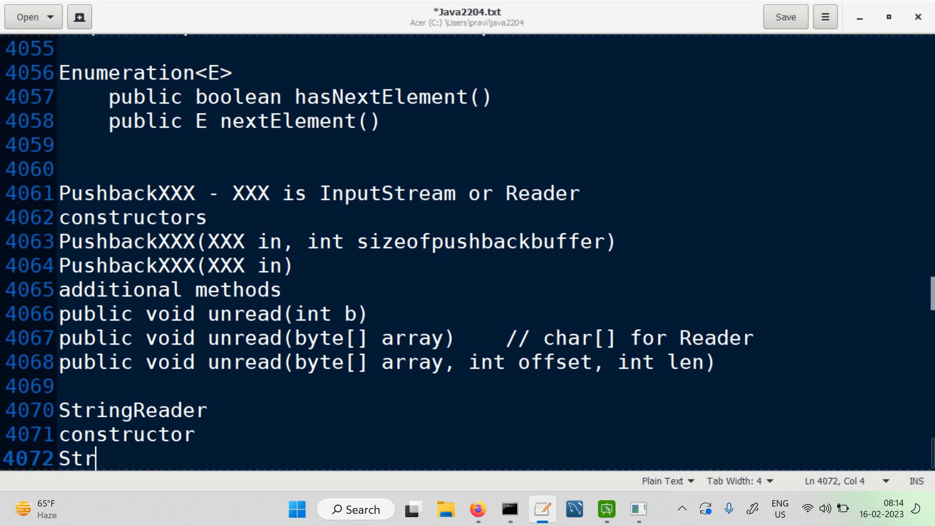
{"action": "type", "text": "ingR"}
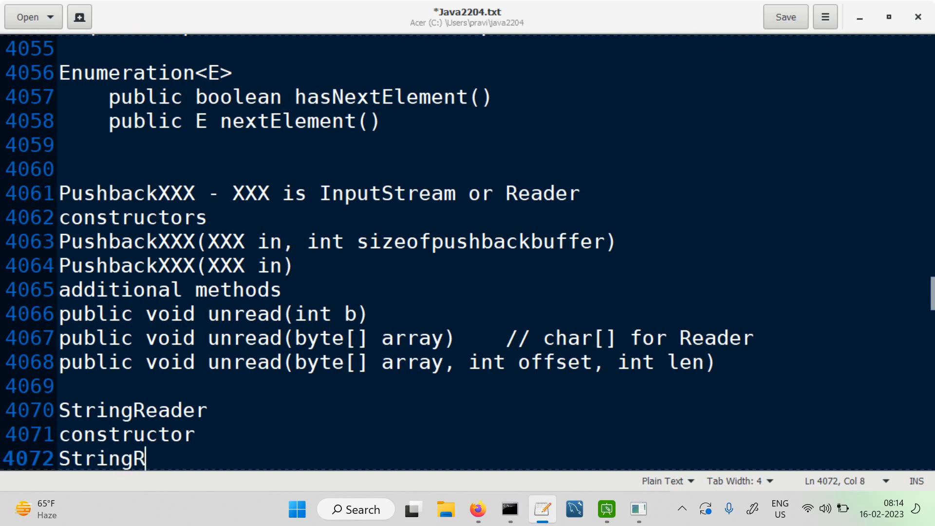
{"action": "type", "text": "eader"}
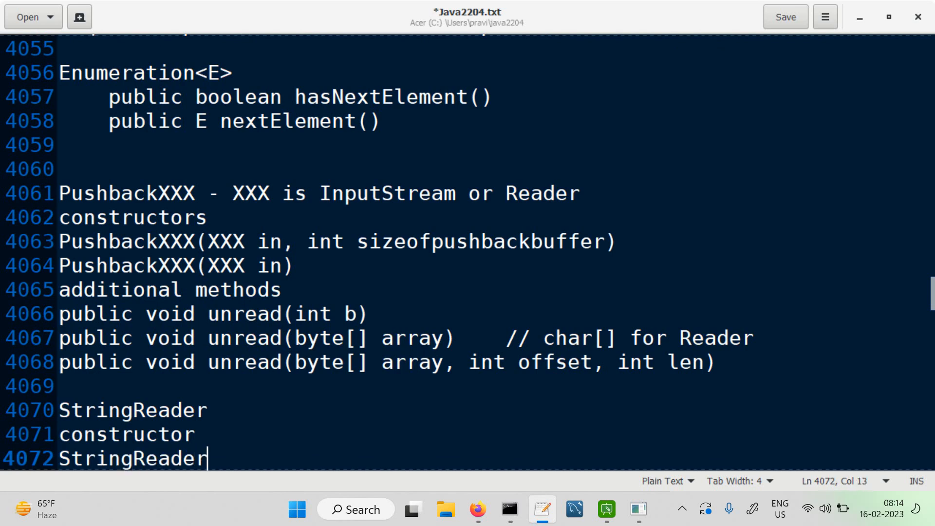
{"action": "type", "text": "("}
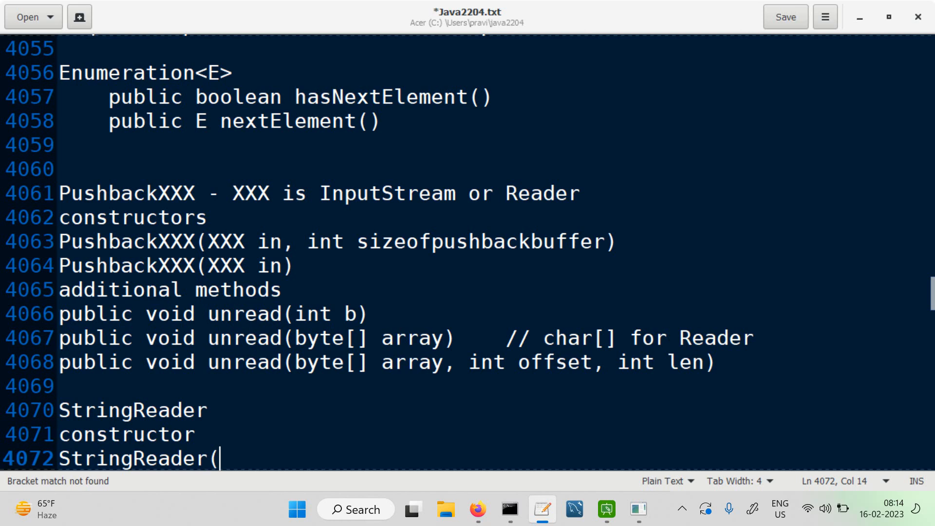
{"action": "type", "text": "String s)"}
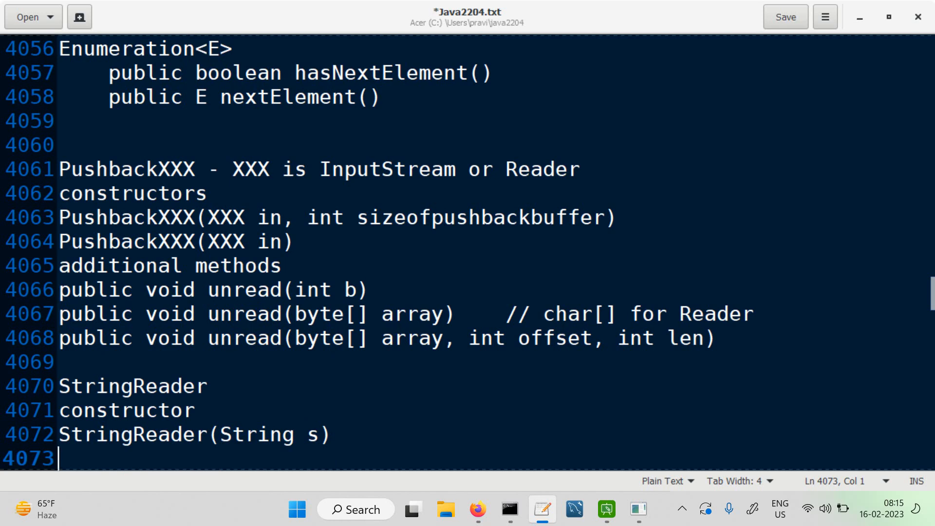
Add the line 'all methods of Reader.' beneath the constructor
{"action": "scroll", "scroll_direction": "down", "scroll_amount": 3}
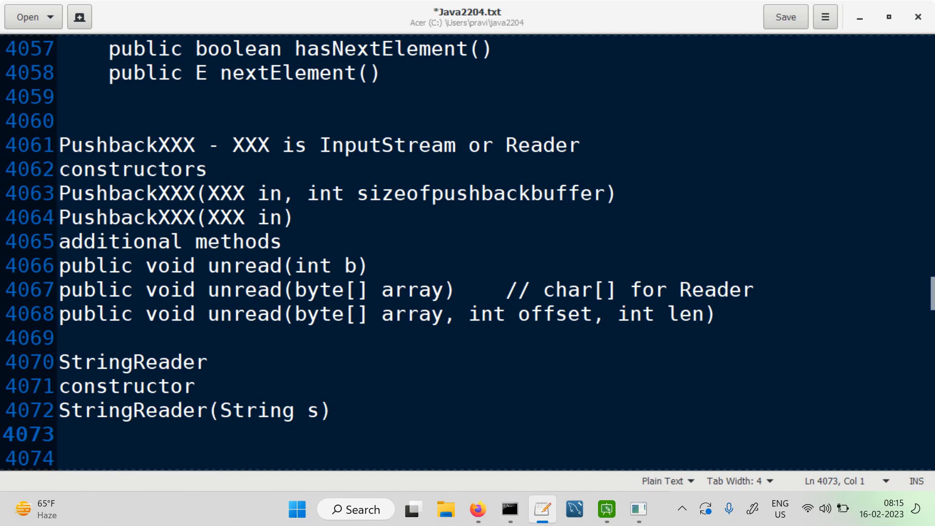
{"action": "type", "text": "all methods"}
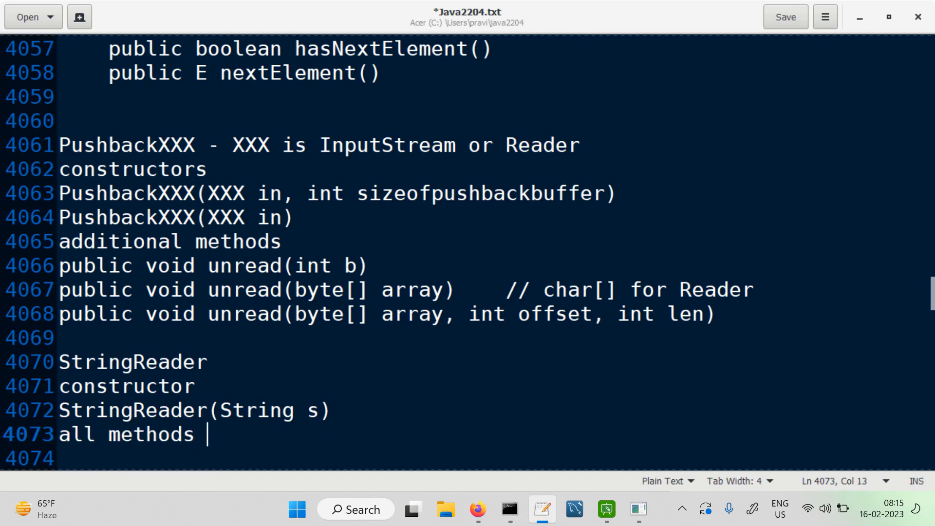
{"action": "type", "text": "of Reader"}
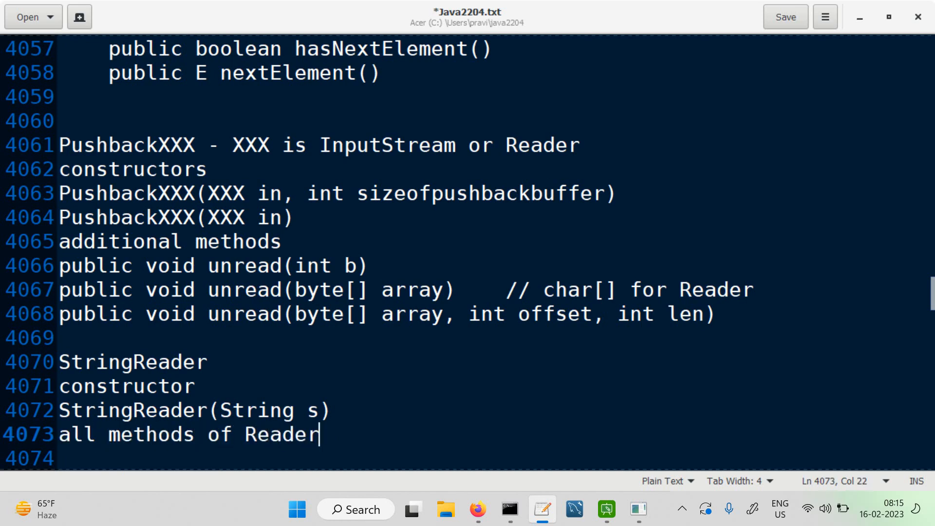
{"action": "type", "text": "."}
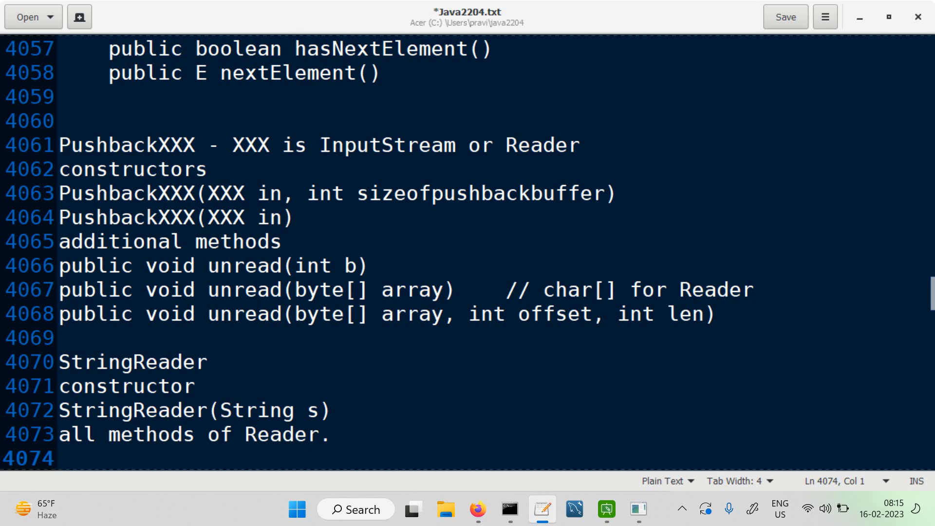
{"action": "left_click", "coordinate": [56, 458]}
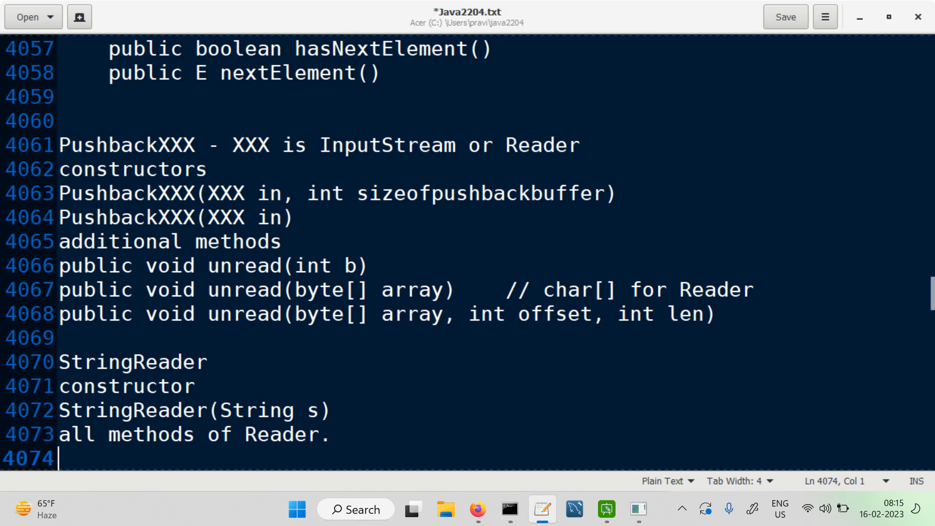